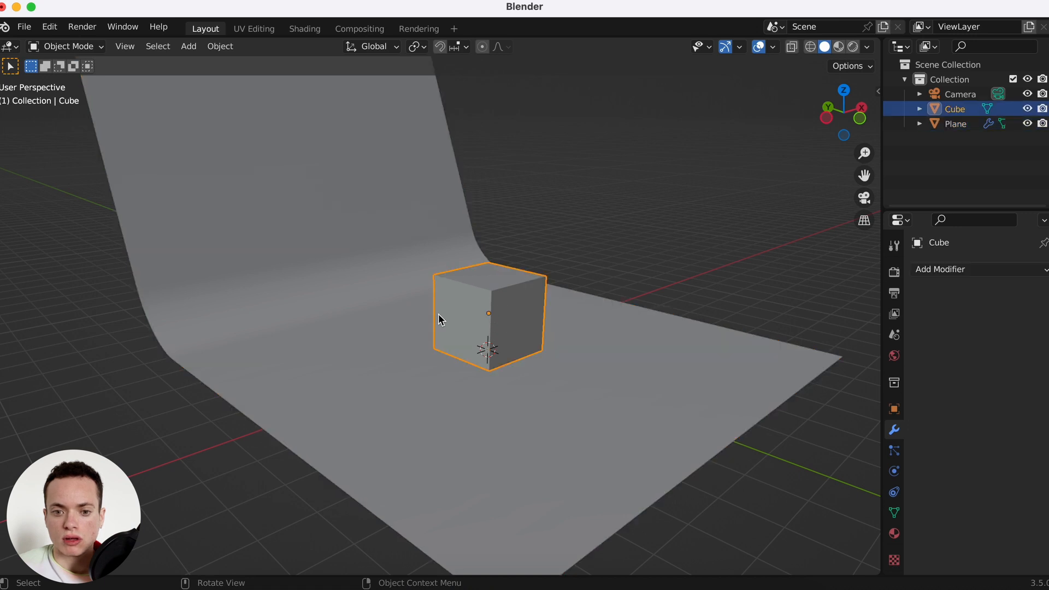
# Add a new plane scaled up into a wide floor under the cube, ready for mesh editing
pyautogui.click(954, 123)
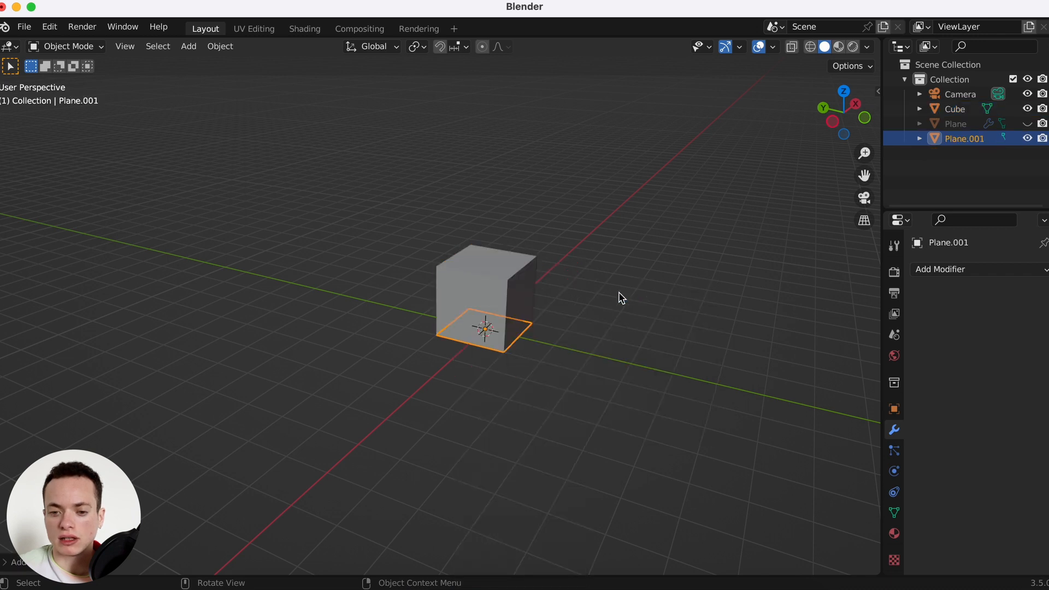
pyautogui.moveTo(538, 329)
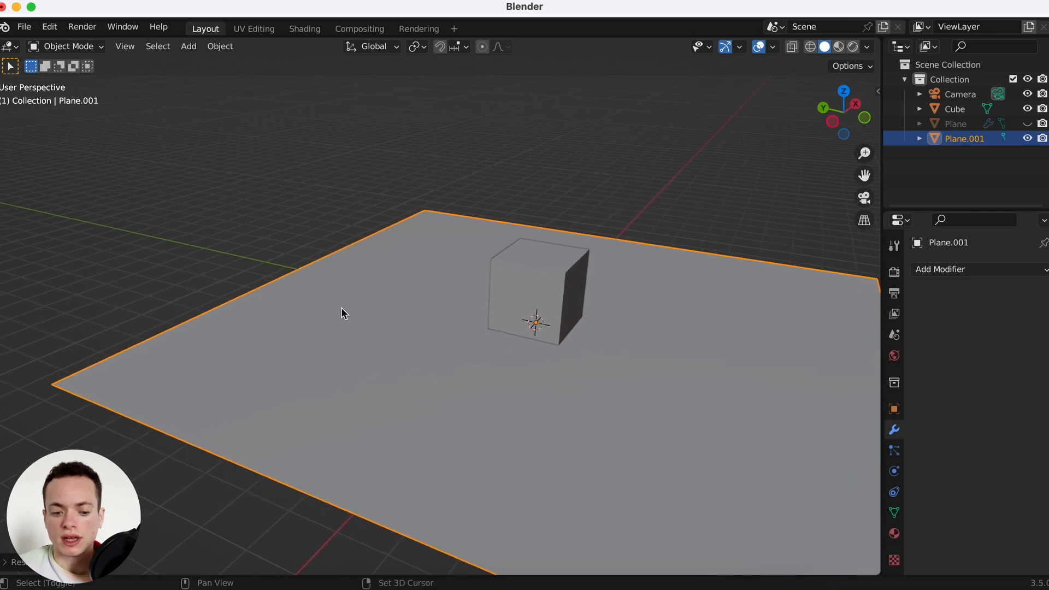
pyautogui.moveTo(422, 315)
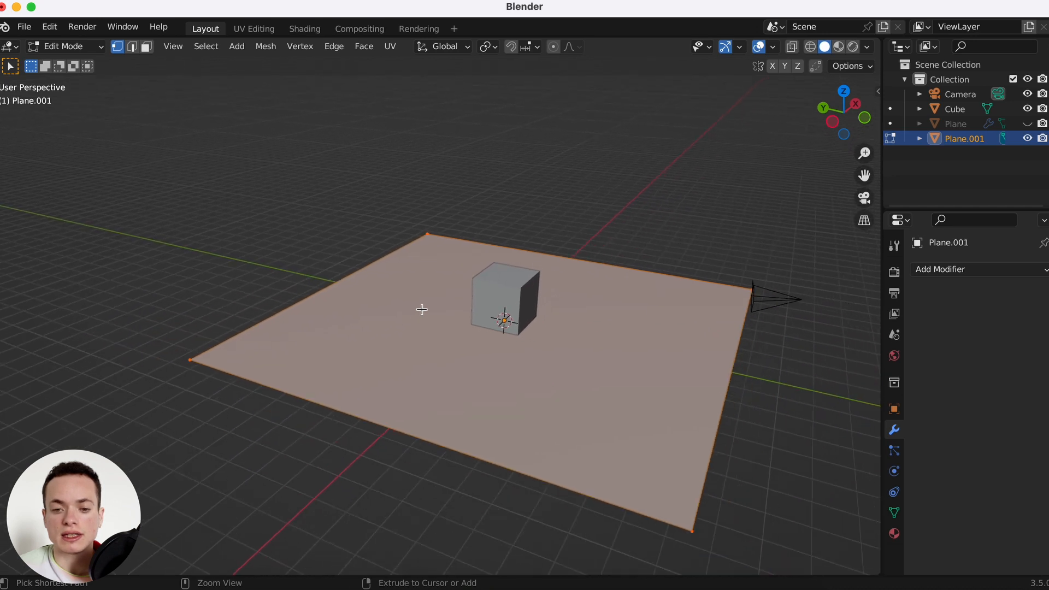
# Extrude the floor's far edge straight up along Z into a tall back wall behind the cube
pyautogui.click(422, 309)
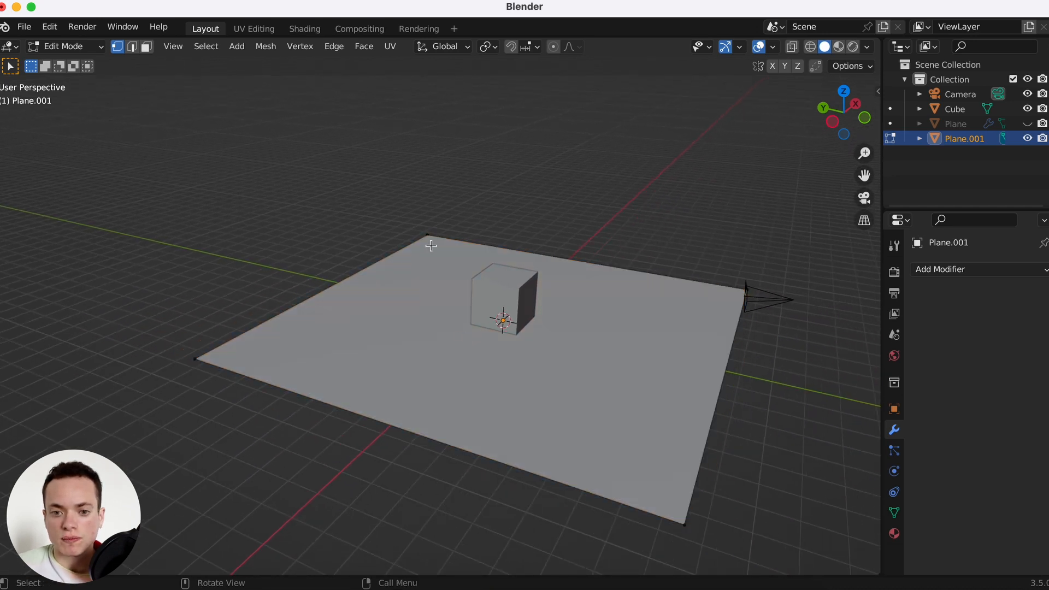
pyautogui.moveTo(132, 46)
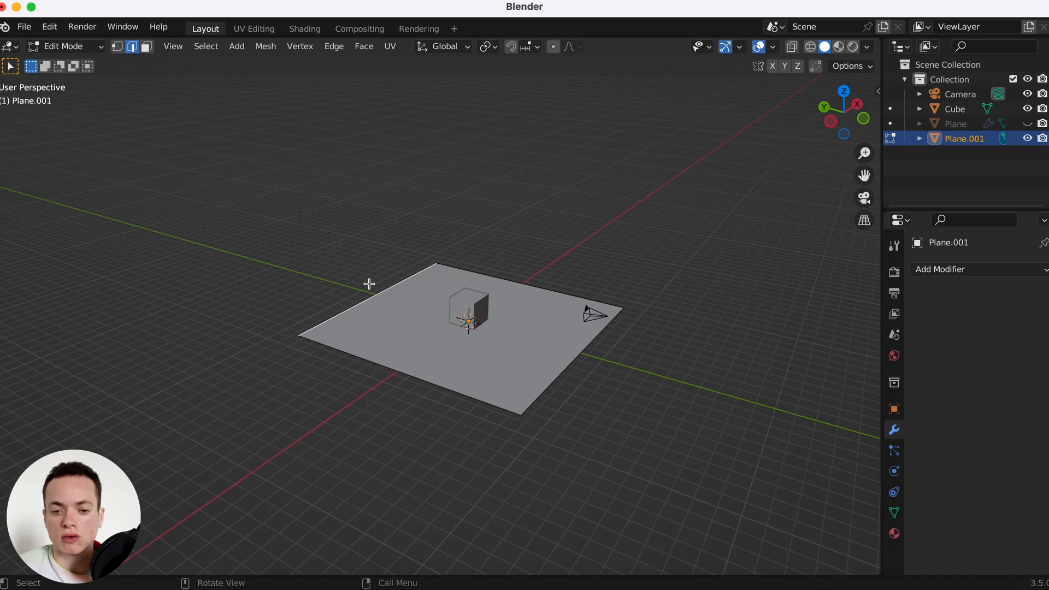
pyautogui.moveTo(375, 152)
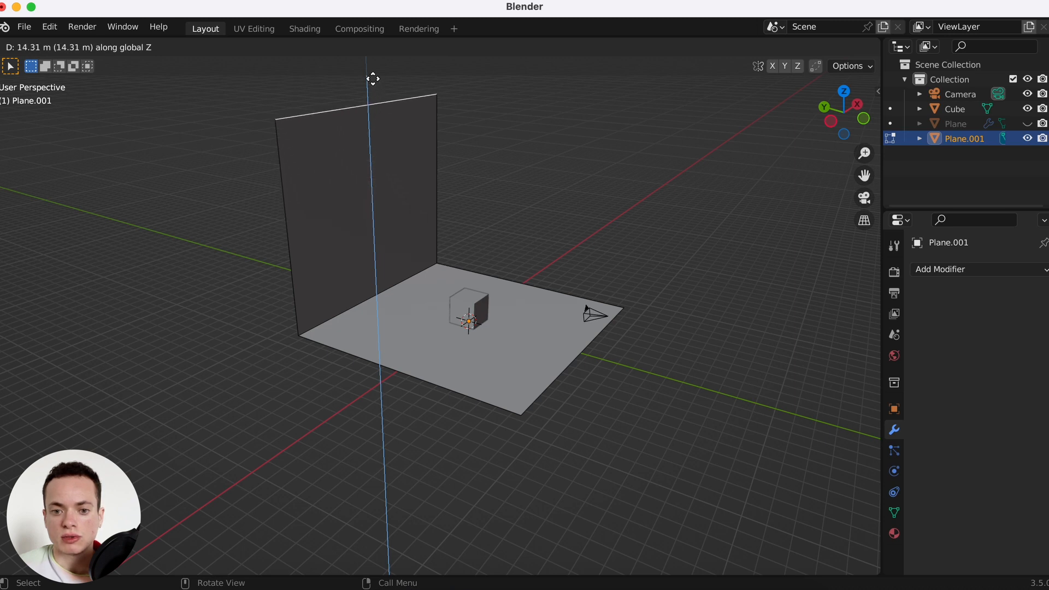
pyautogui.press('Tab')
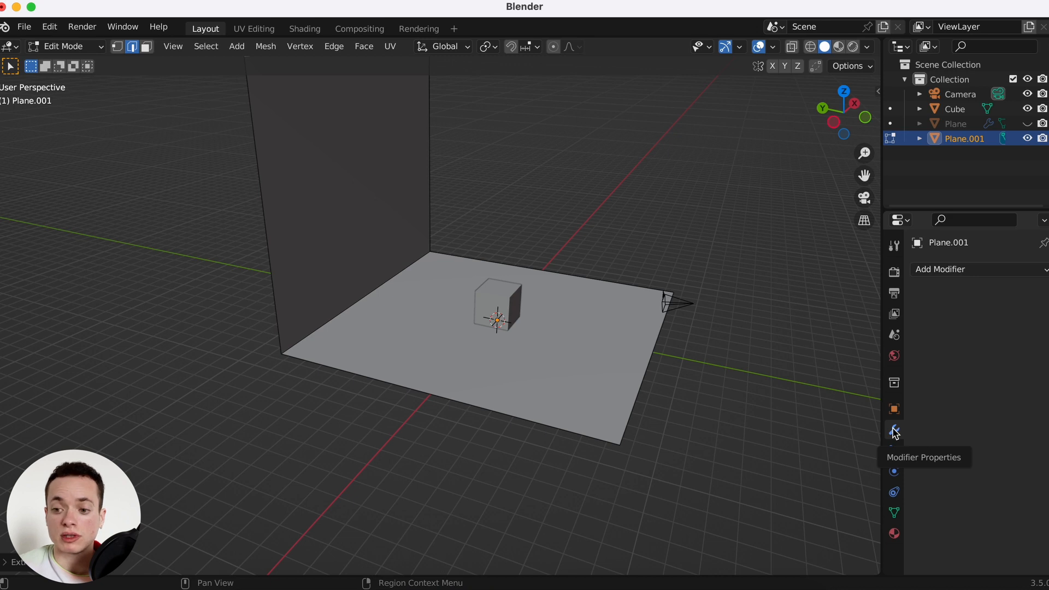
# Add a Bevel modifier with 9 segments so the floor-to-wall corner curves smoothly
pyautogui.click(940, 269)
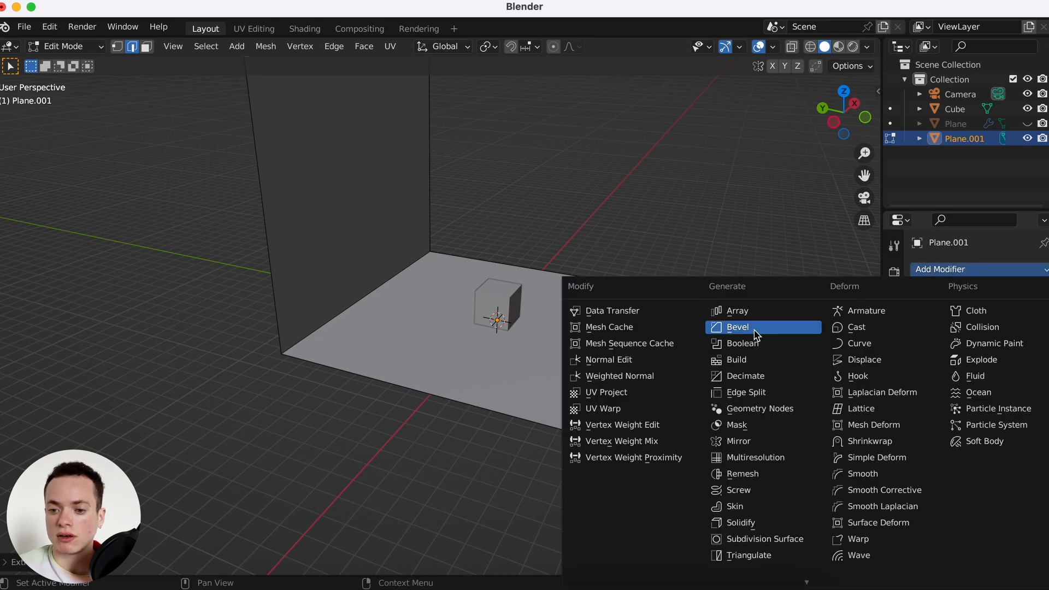
pyautogui.click(737, 327)
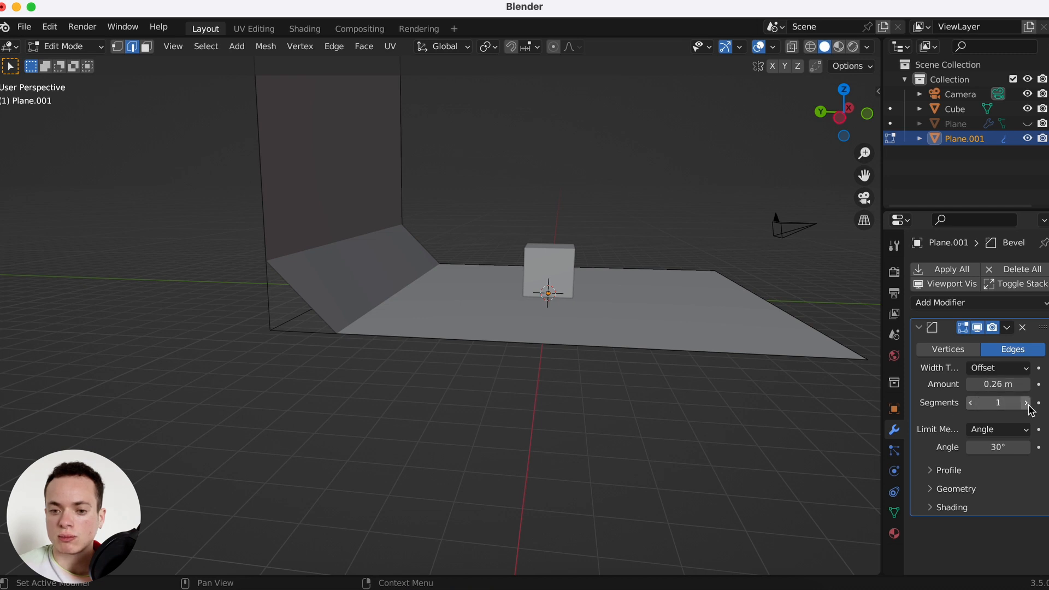
pyautogui.click(1026, 402)
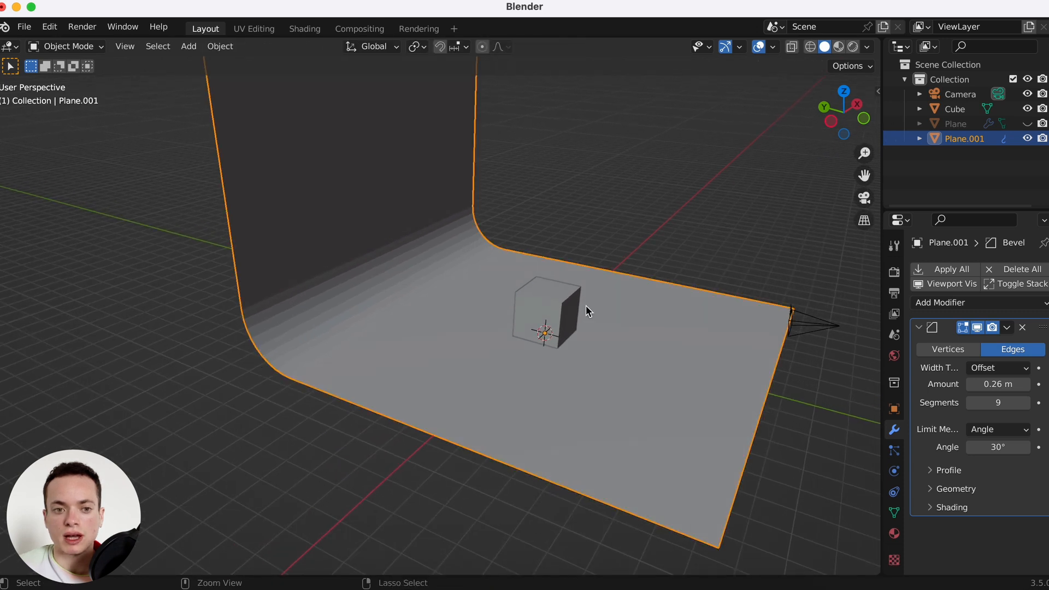
# Apply Shade Smooth to the backdrop so the curve renders seamlessly
pyautogui.rightClick(585, 311)
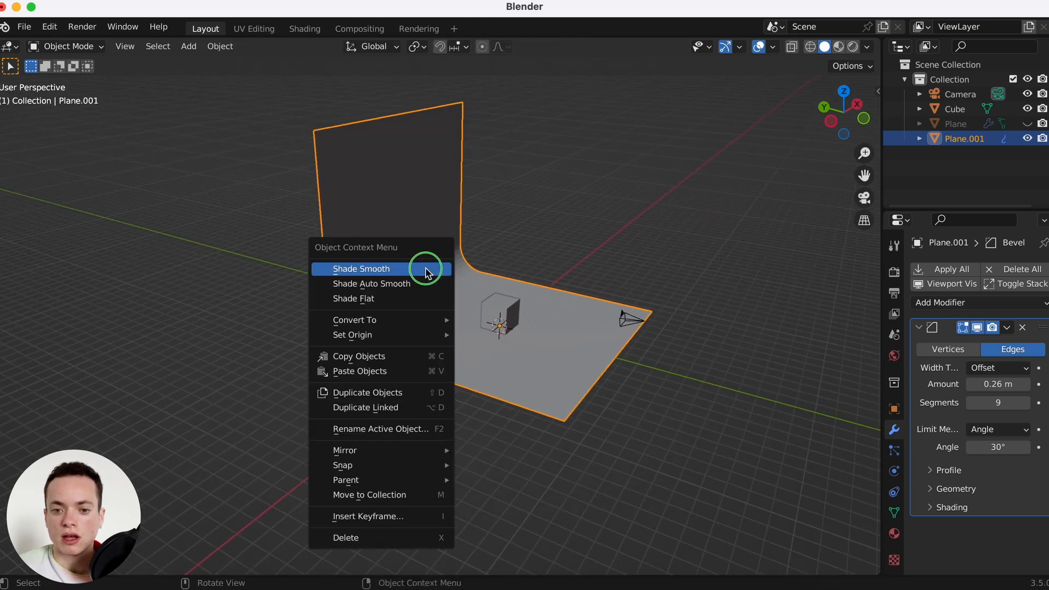
pyautogui.click(361, 269)
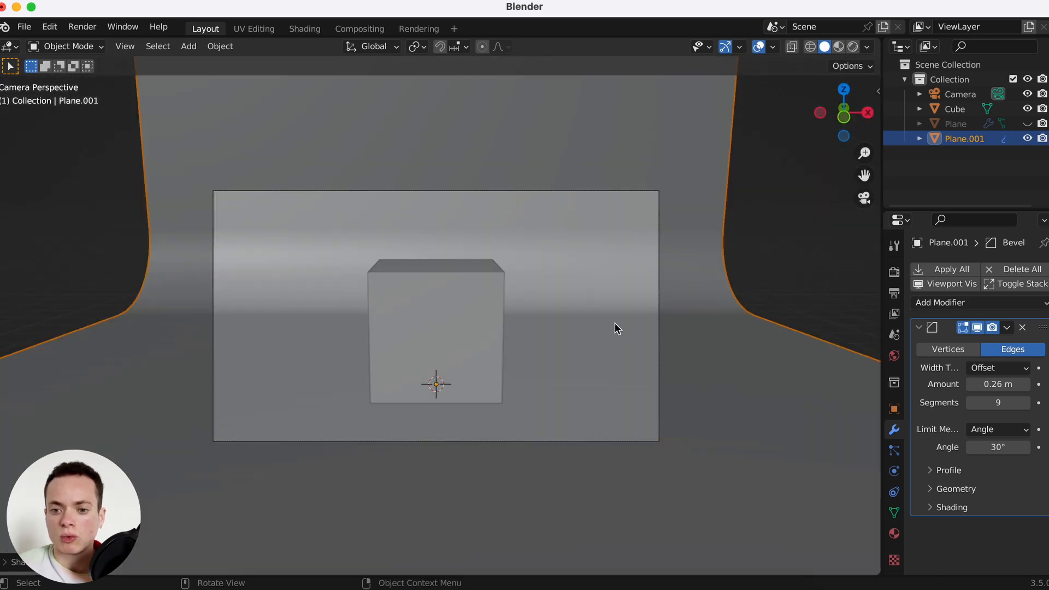
pyautogui.moveTo(560, 261)
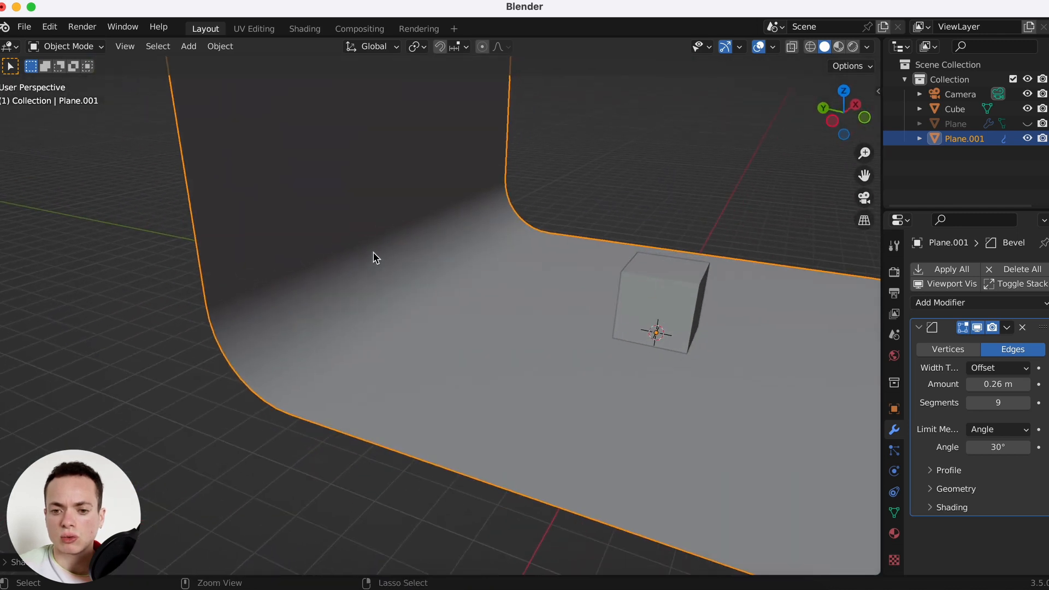
# Move the wall's top edge back along Y so the back wall leans away from the cube
pyautogui.press('Tab')
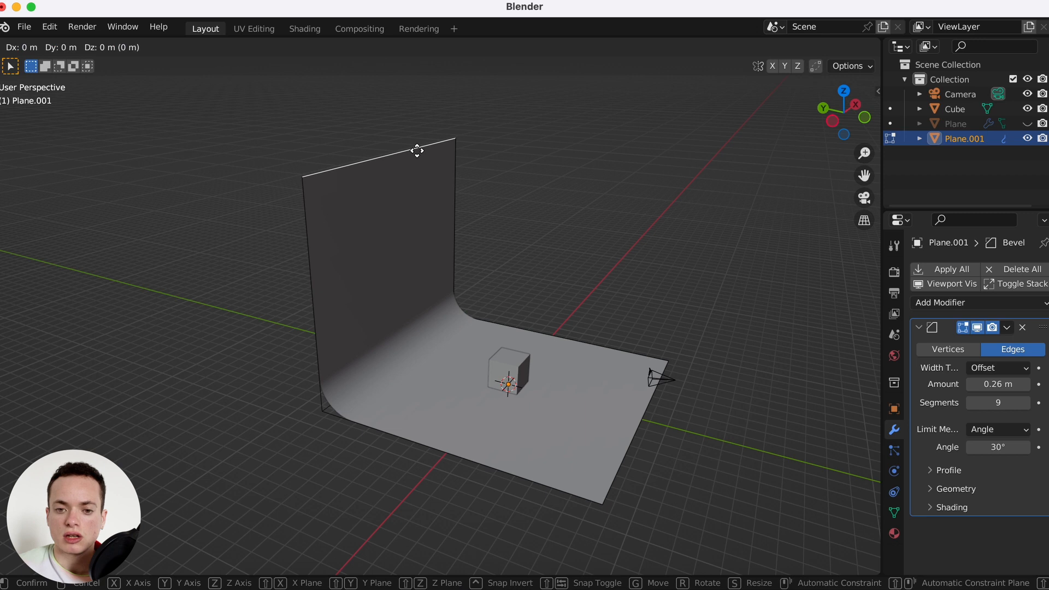
pyautogui.press('y')
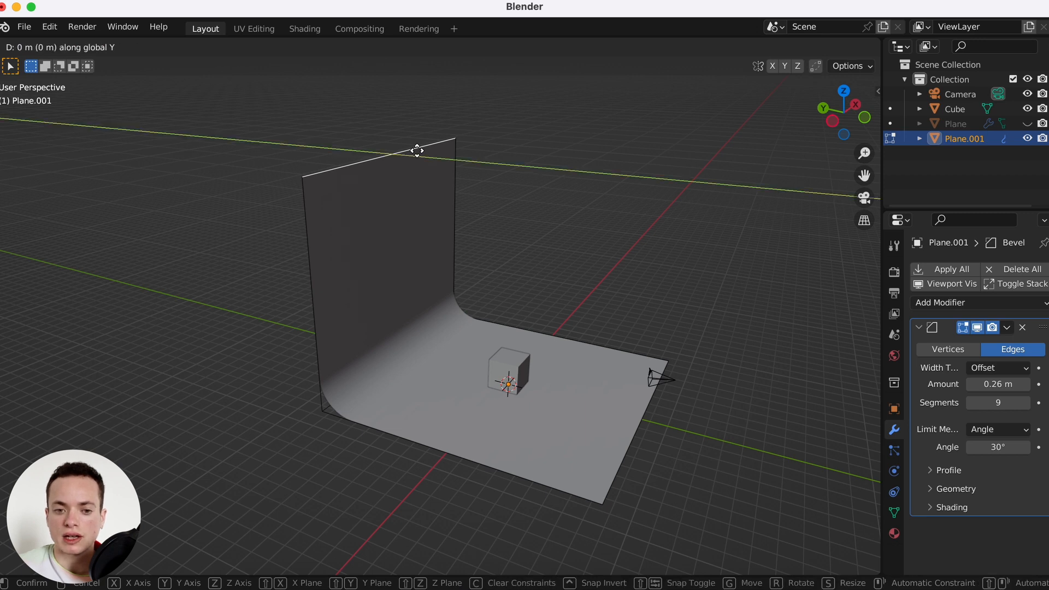
pyautogui.moveTo(416, 149); pyautogui.dragTo(365, 148)
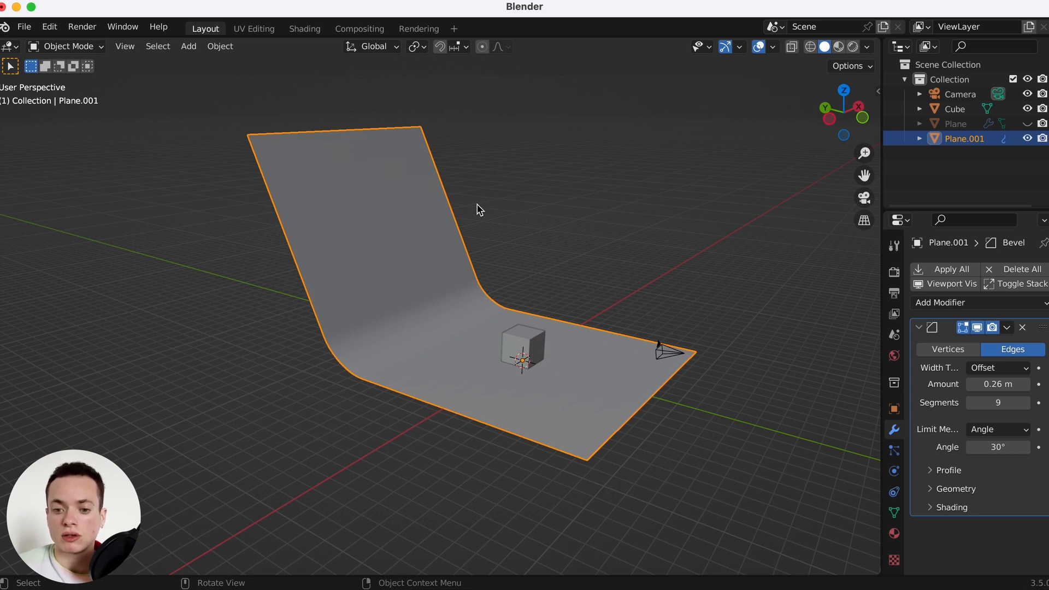
pyautogui.moveTo(568, 338)
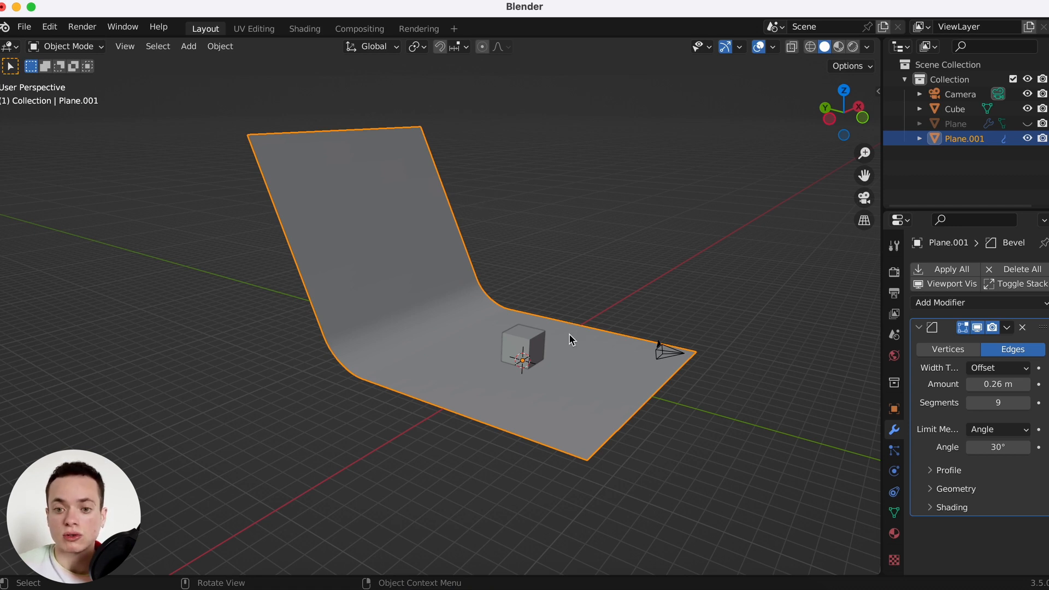